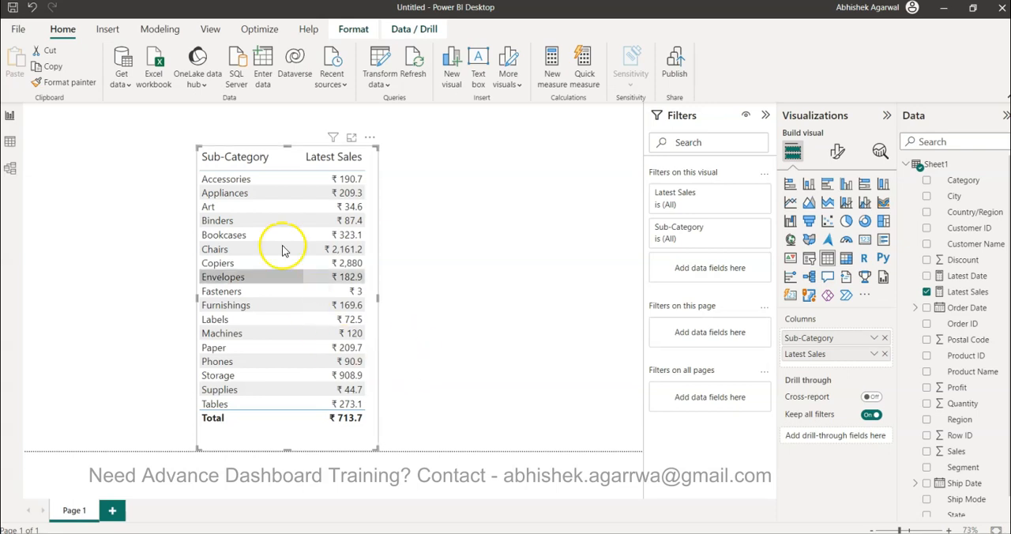
mouse_move(373, 257)
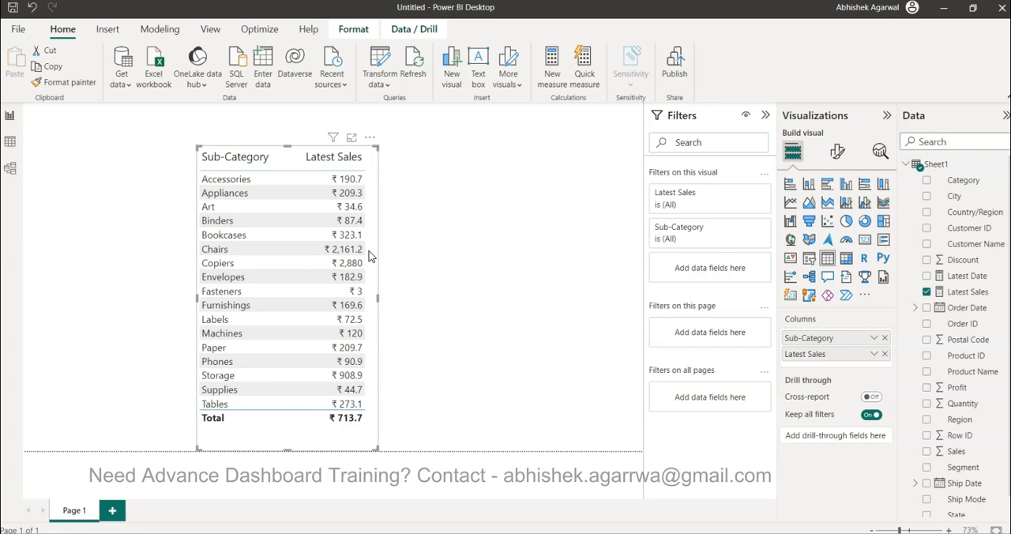
mouse_move(552, 287)
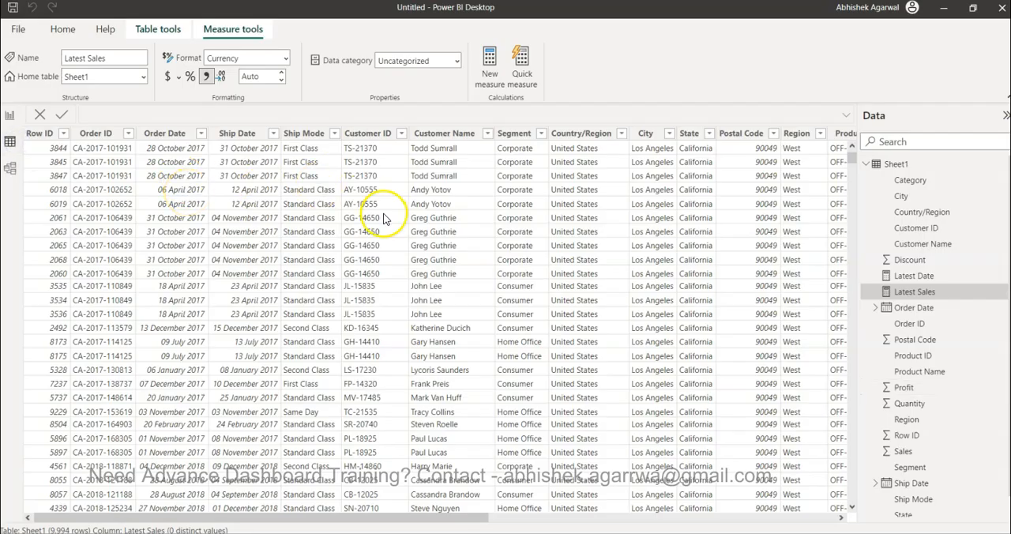
Return to the report page showing the Latest Sales by Sub-Category table.
left_click(166, 132)
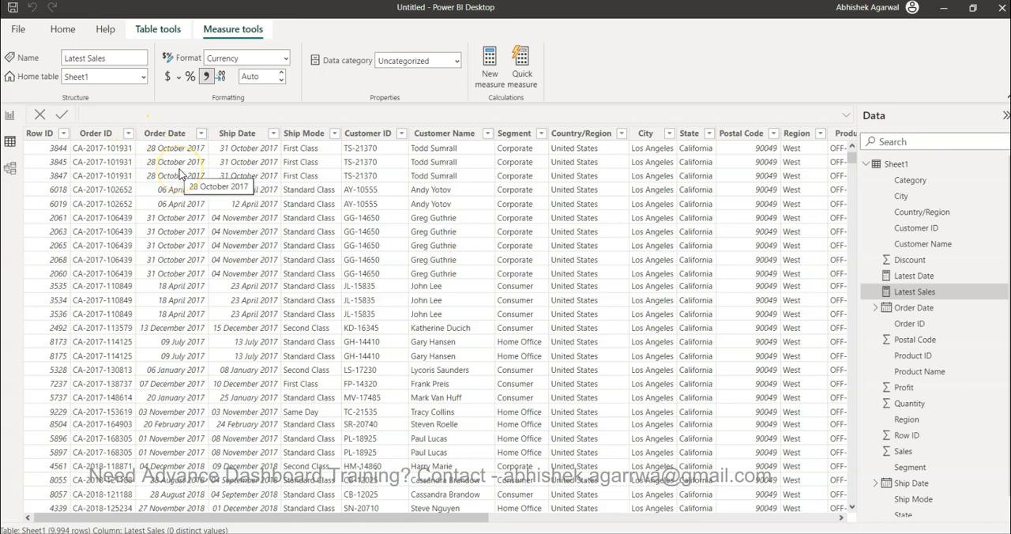
left_click(16, 118)
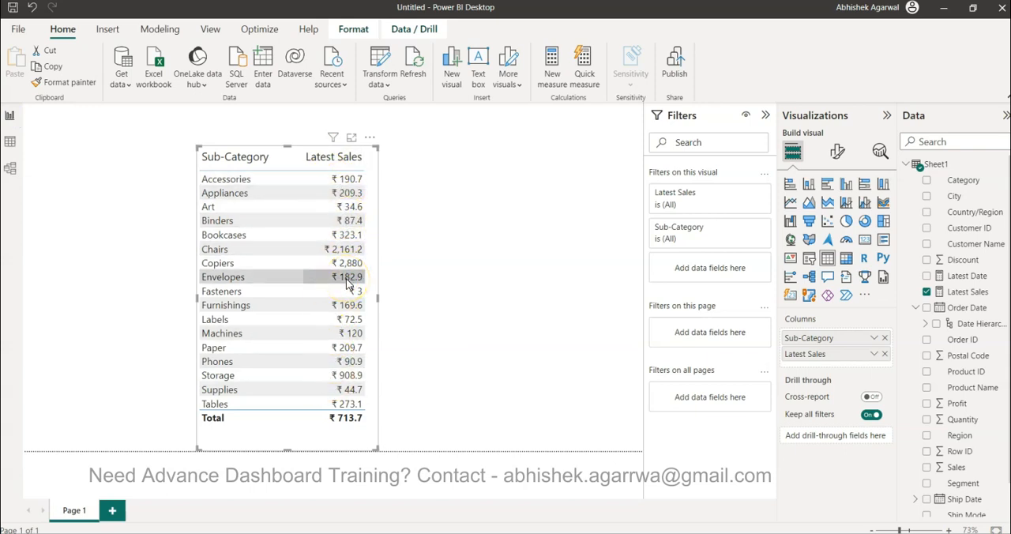
mouse_move(378, 298)
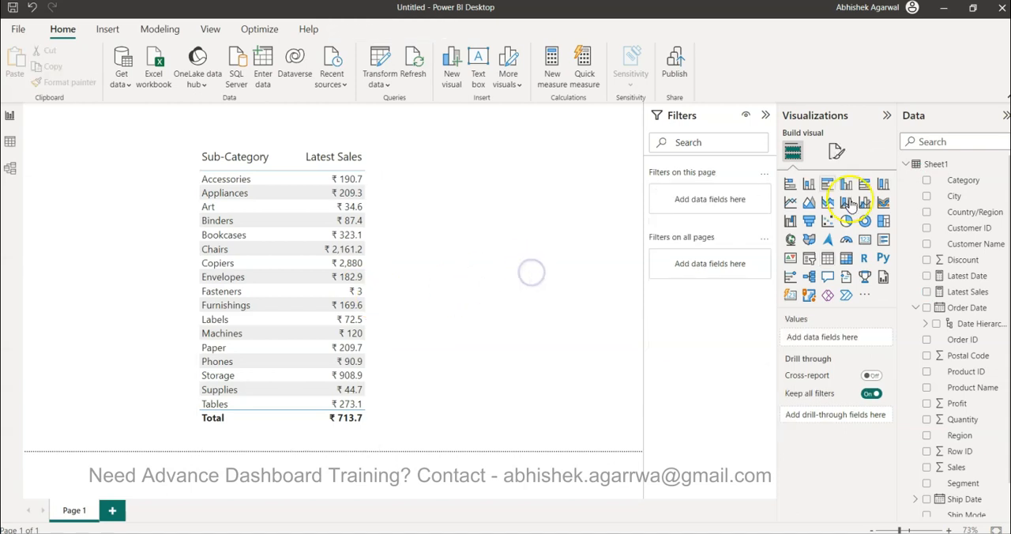
mouse_move(963, 276)
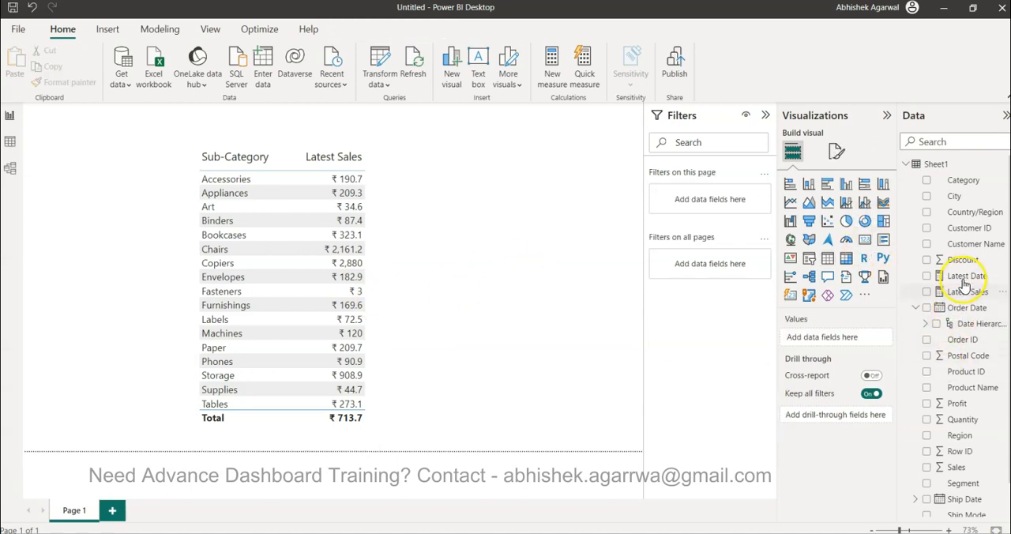
Add a Latest Date card showing 30-12-2020 and position it beside the sales table.
left_click(964, 276)
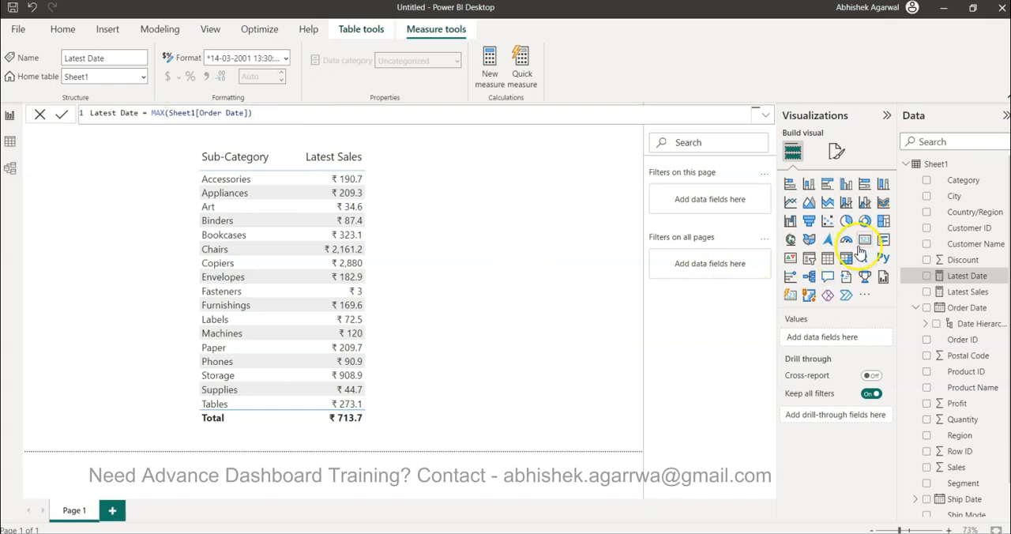
left_click(927, 275)
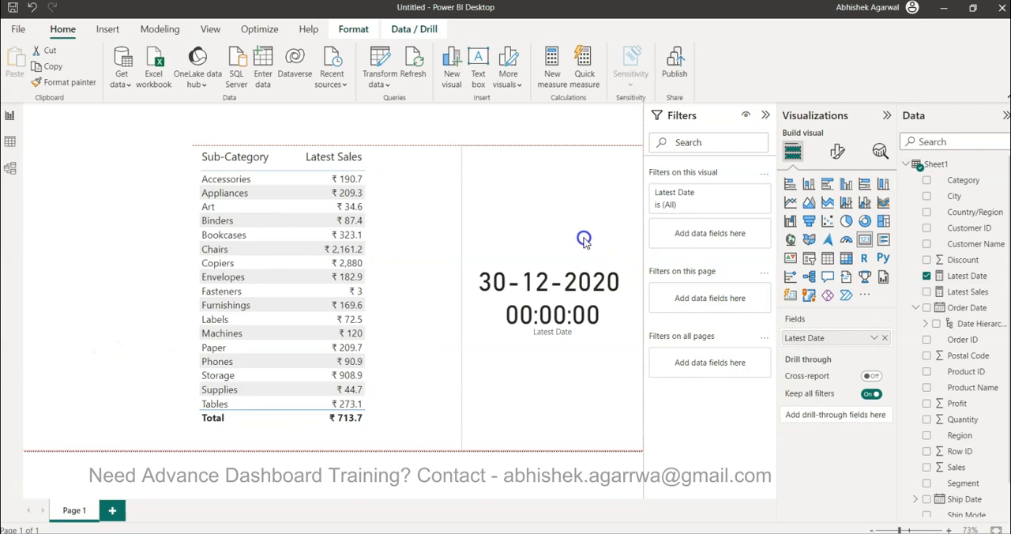
left_click(584, 284)
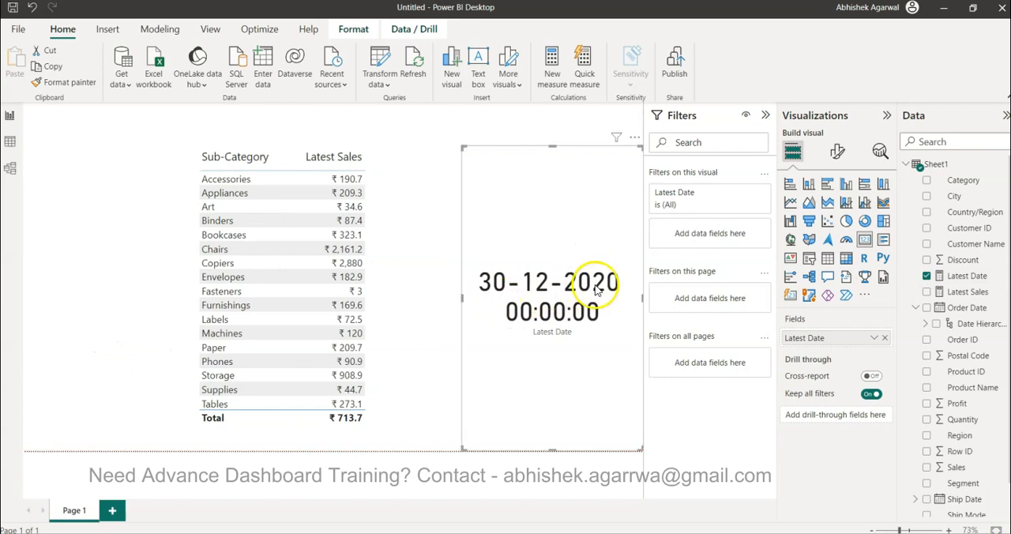
left_click(551, 311)
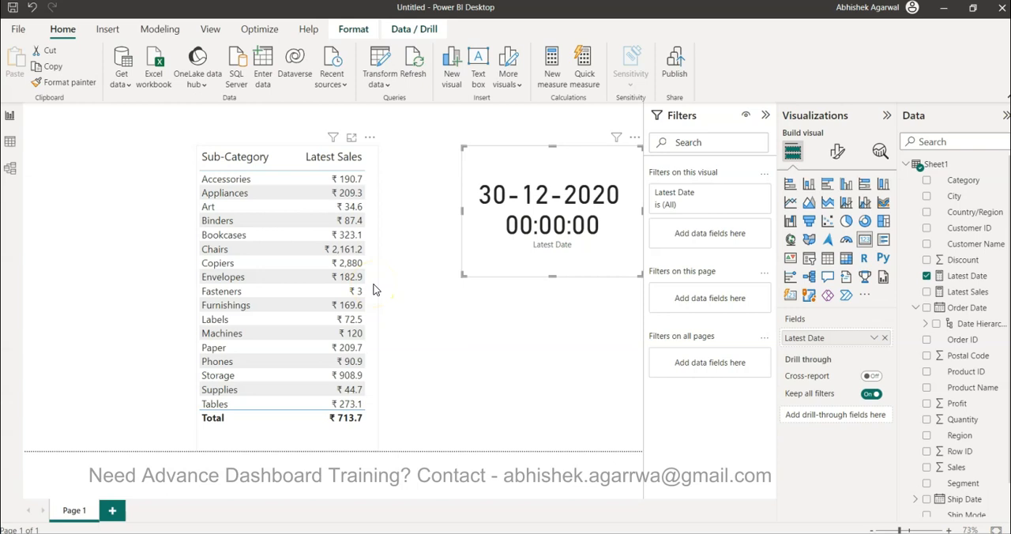
left_click(218, 220)
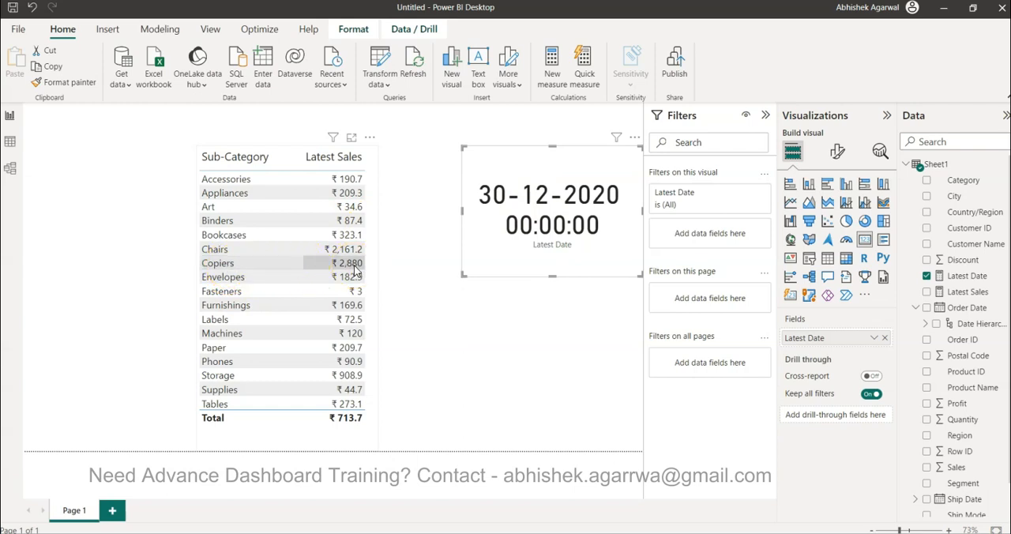
left_click(346, 263)
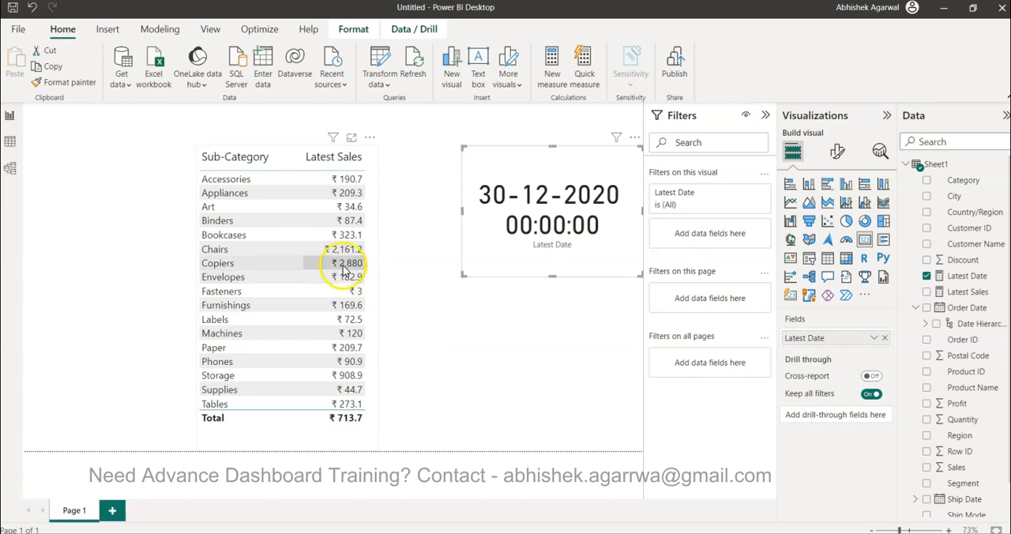
mouse_move(377, 271)
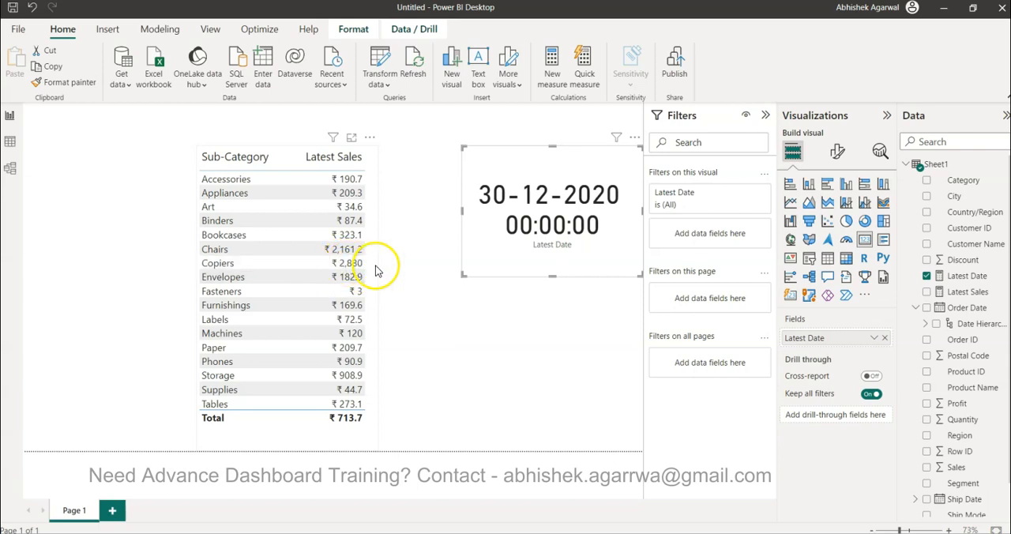
mouse_move(375, 268)
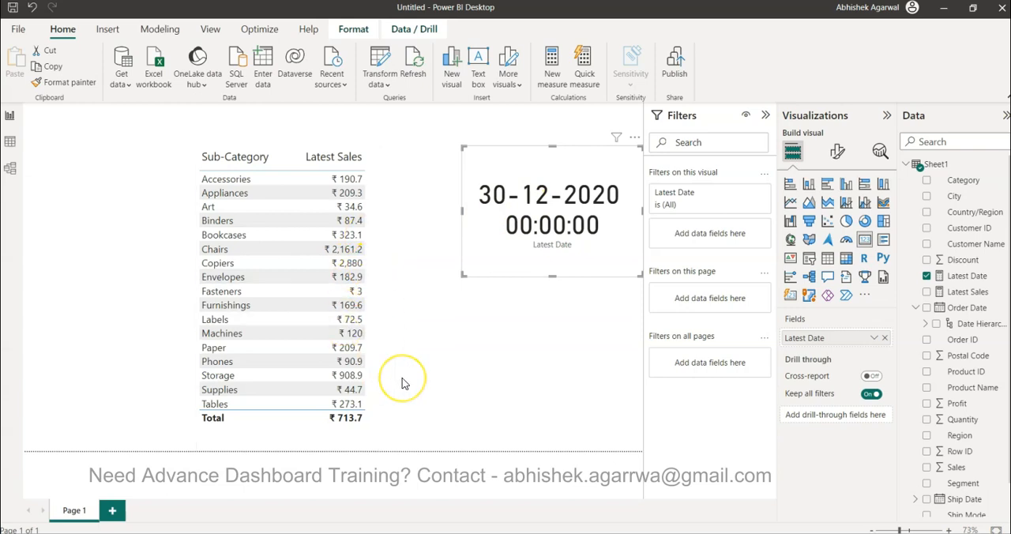
mouse_move(403, 383)
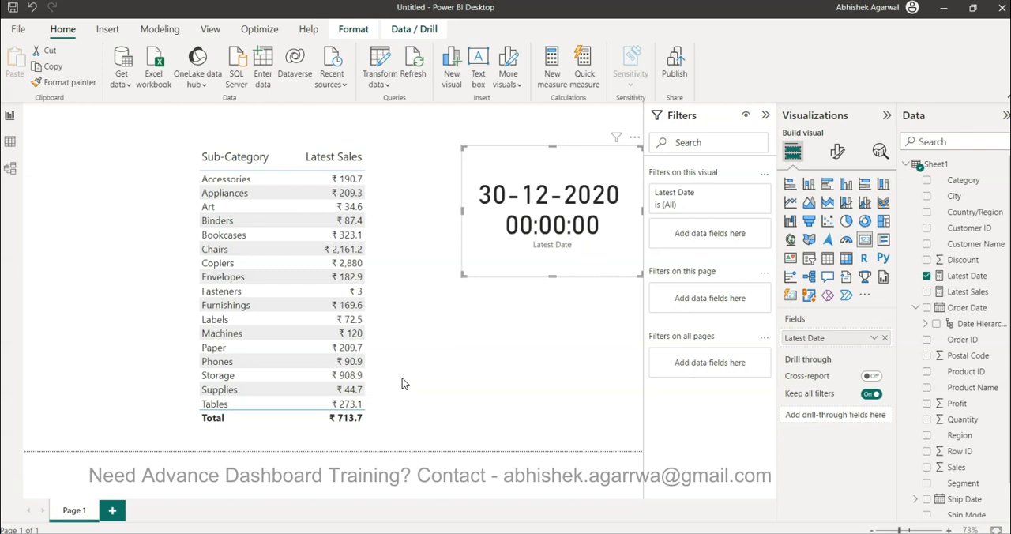
mouse_move(460, 369)
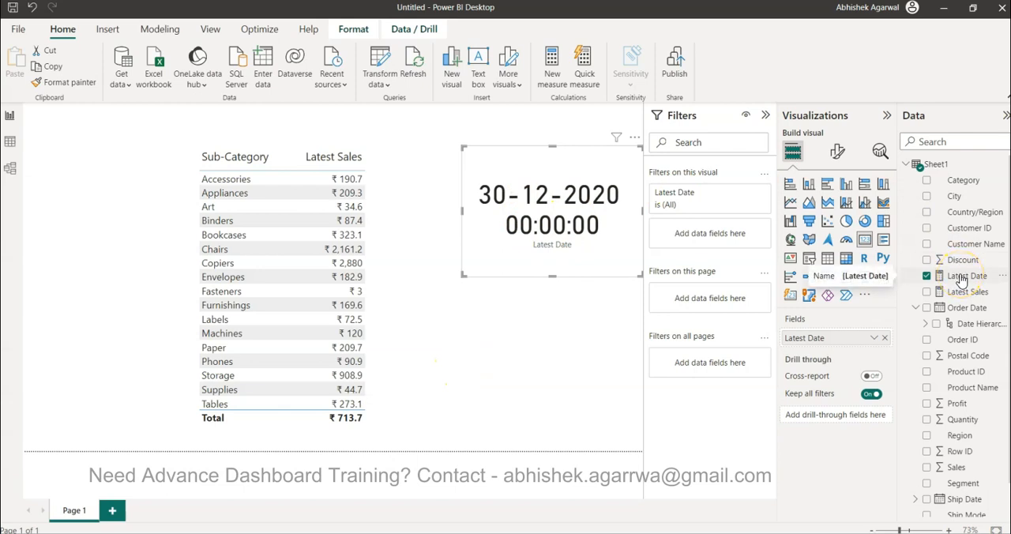
Inspect the Latest Sales measure's DAX formula, then return to the report canvas.
left_click(967, 292)
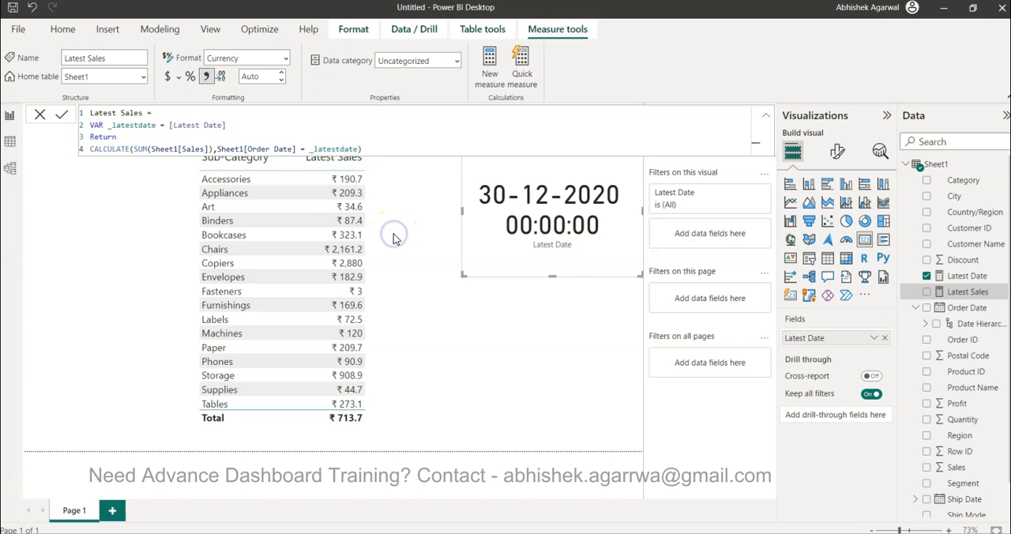
left_click(63, 29)
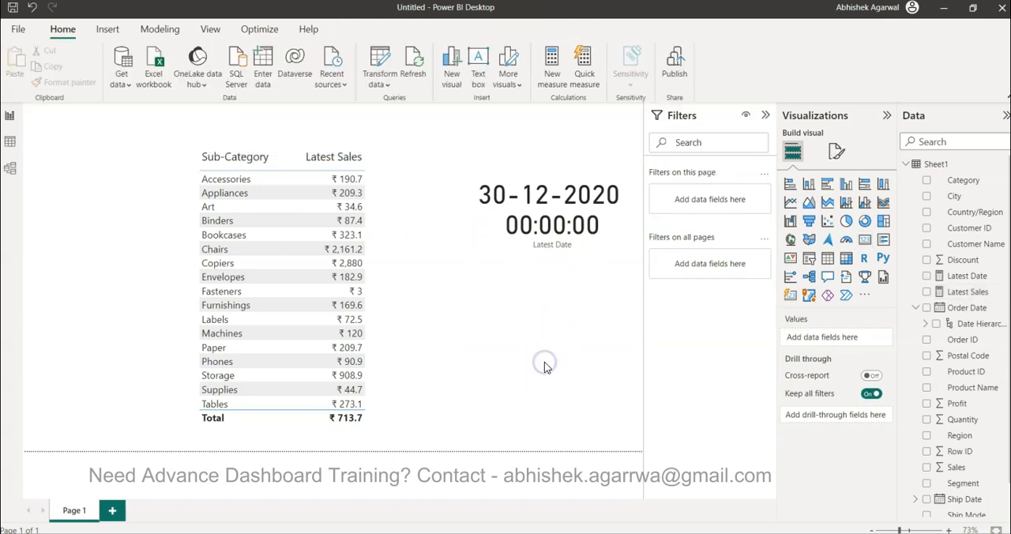
mouse_move(547, 366)
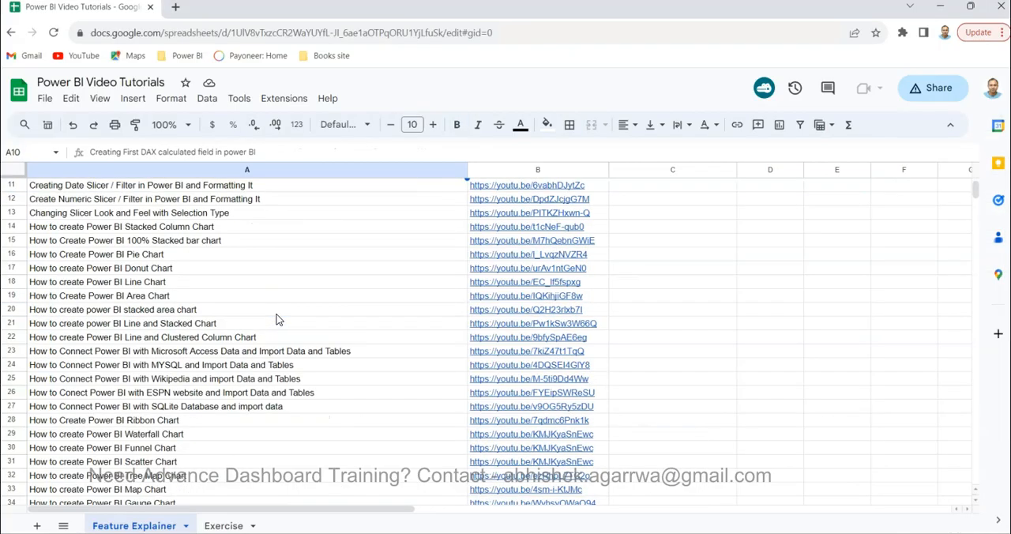
Scroll the tutorial list down to 'Sales win Loss Analysis Dashboard' and back up.
scroll("down", 3)
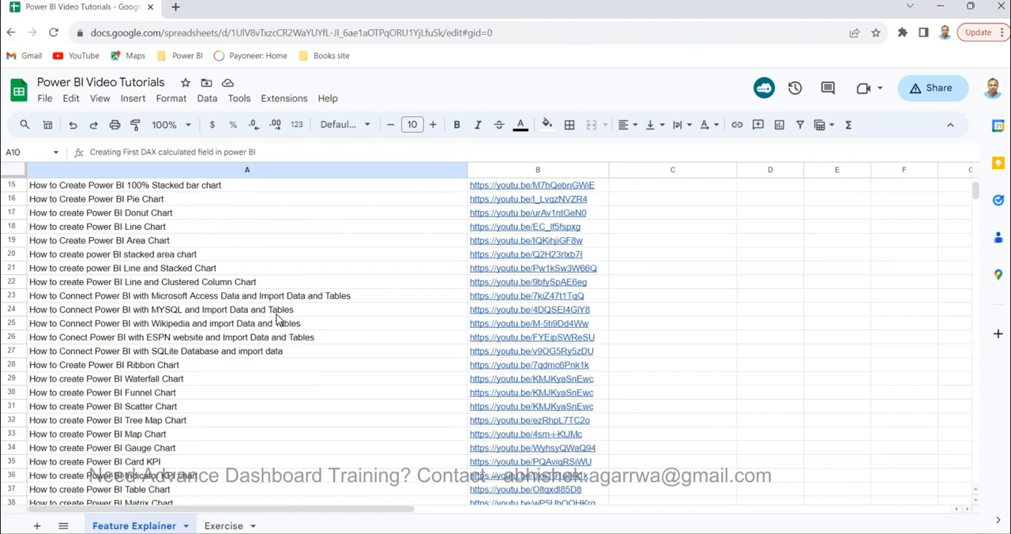
scroll("down", 3)
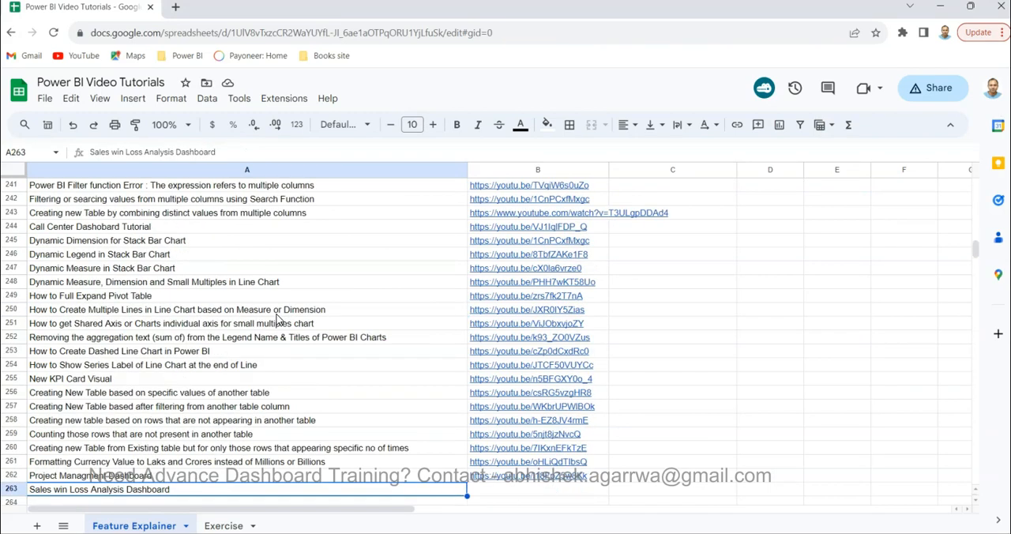
scroll("down", 3)
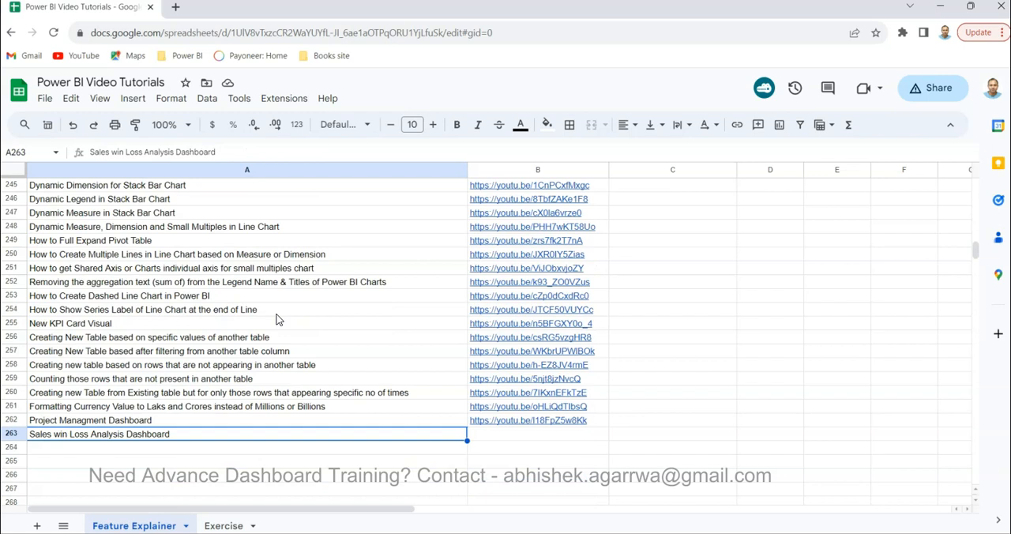
scroll("up", 3)
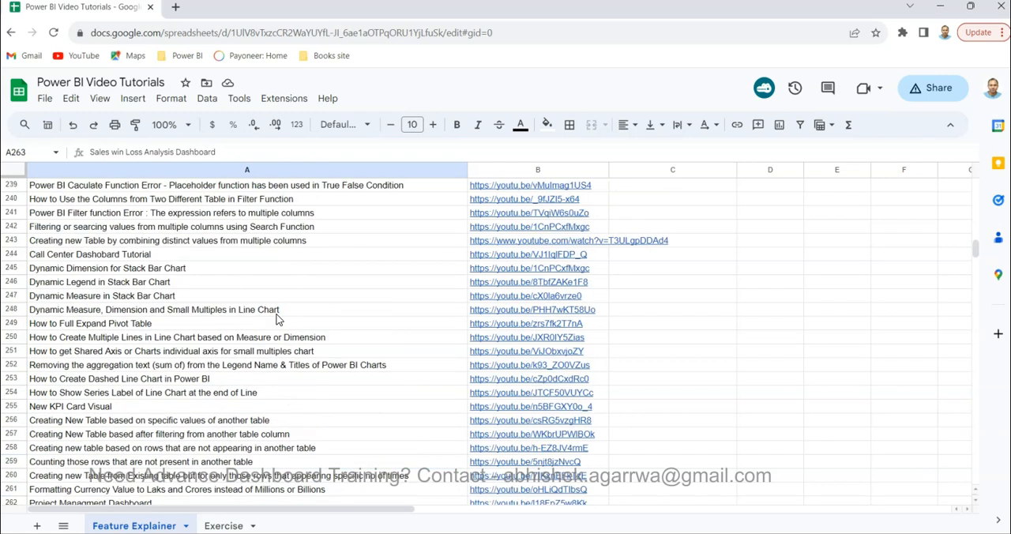
mouse_move(269, 266)
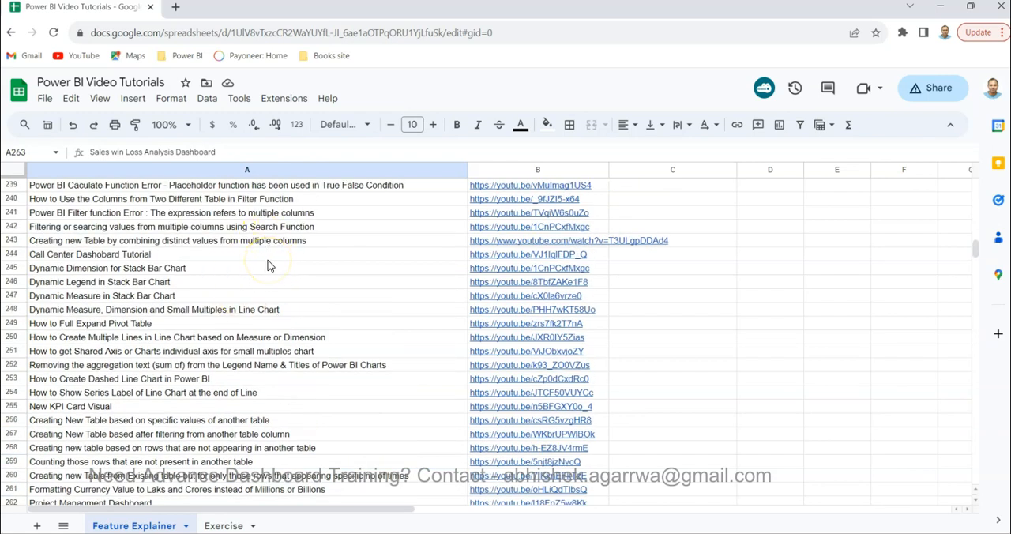
mouse_move(332, 240)
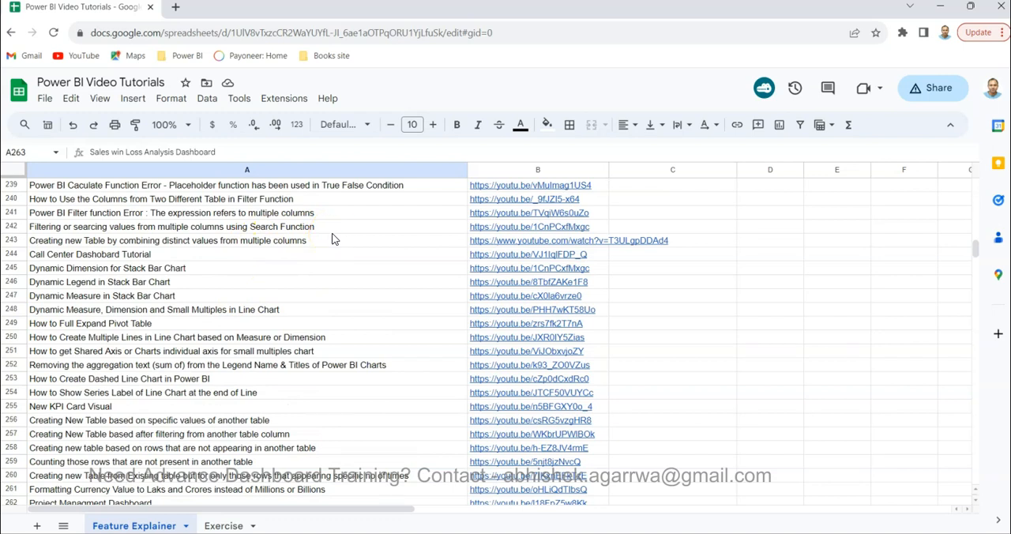
mouse_move(543, 176)
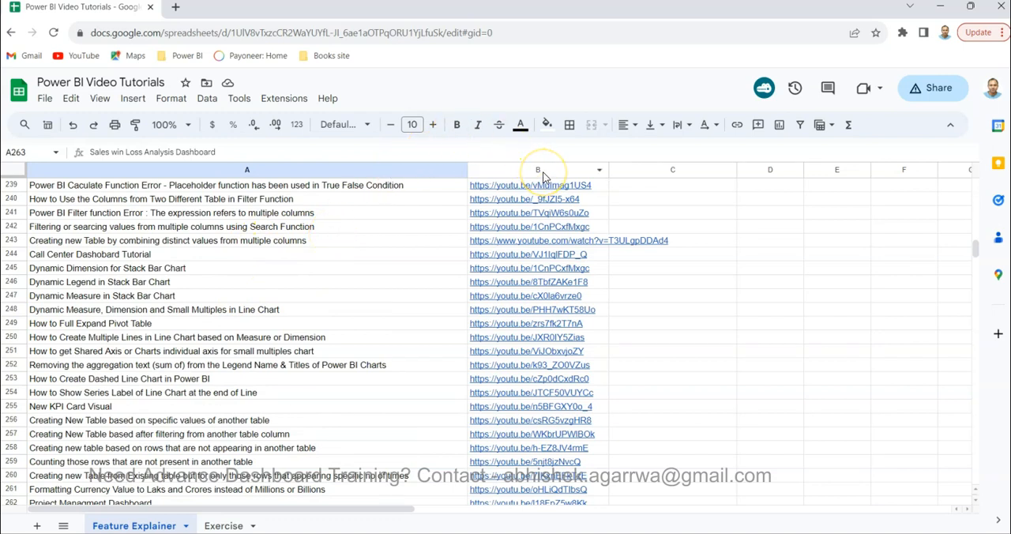
mouse_move(311, 306)
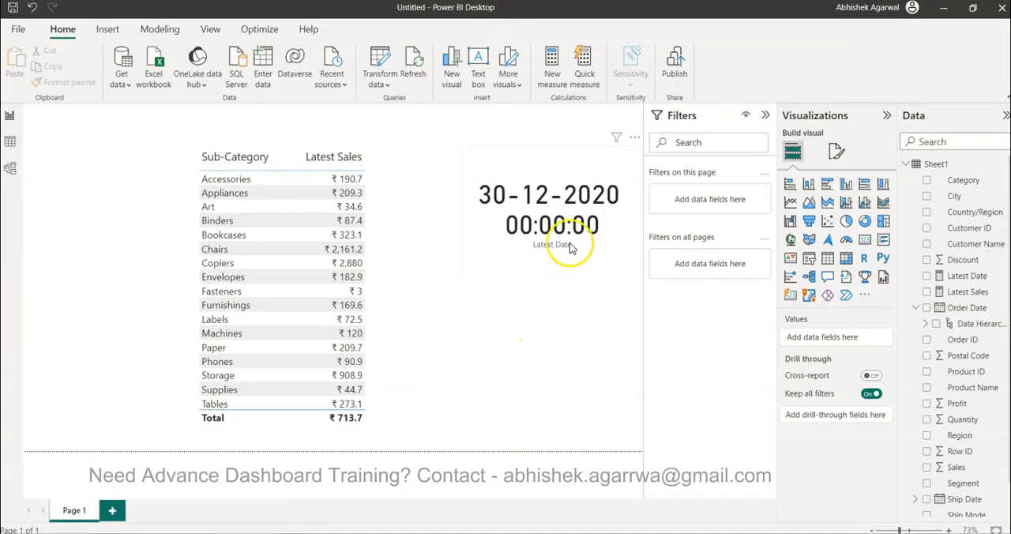
Add the Latest Date measure as a column in the Latest Sales by Sub-Category table.
left_click(551, 210)
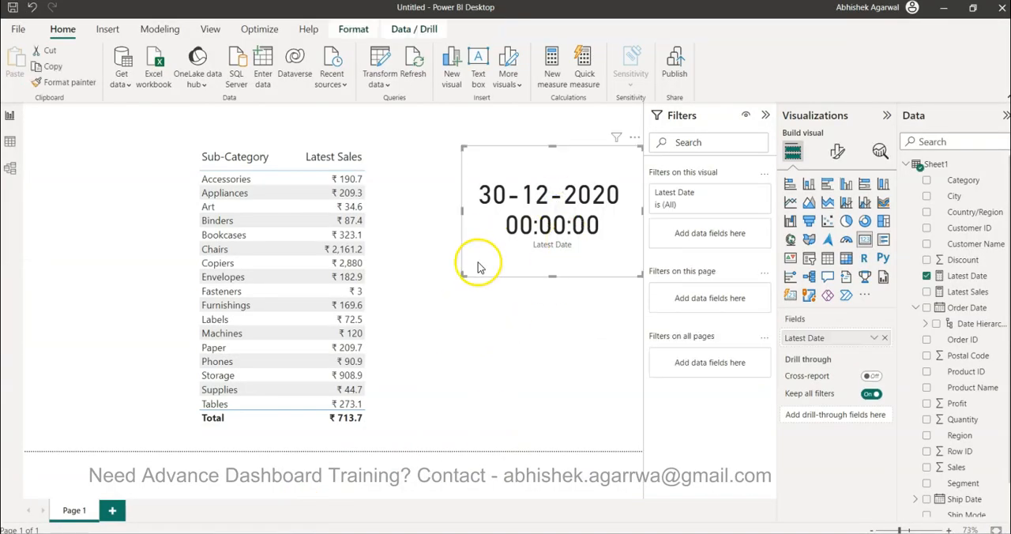
left_click(284, 249)
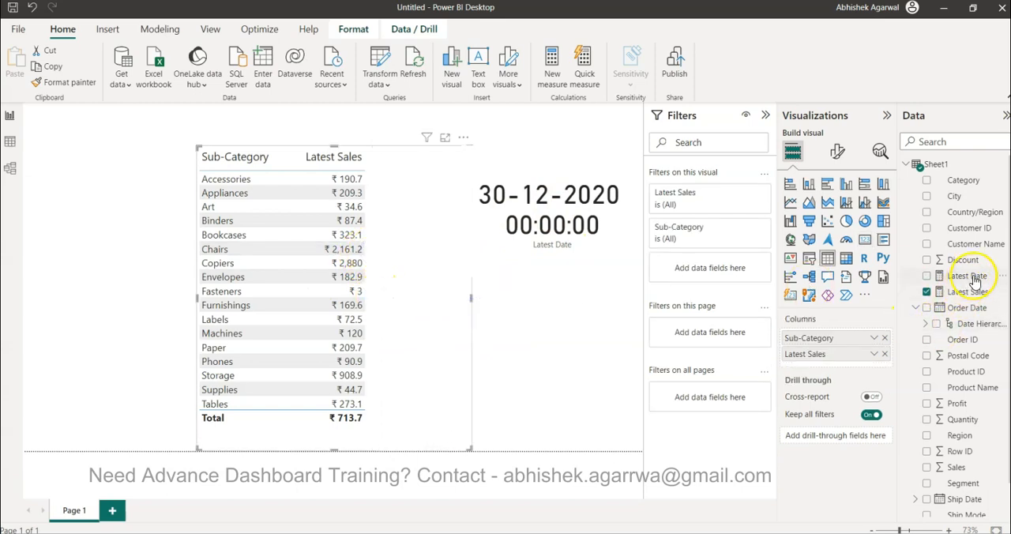
left_click(927, 276)
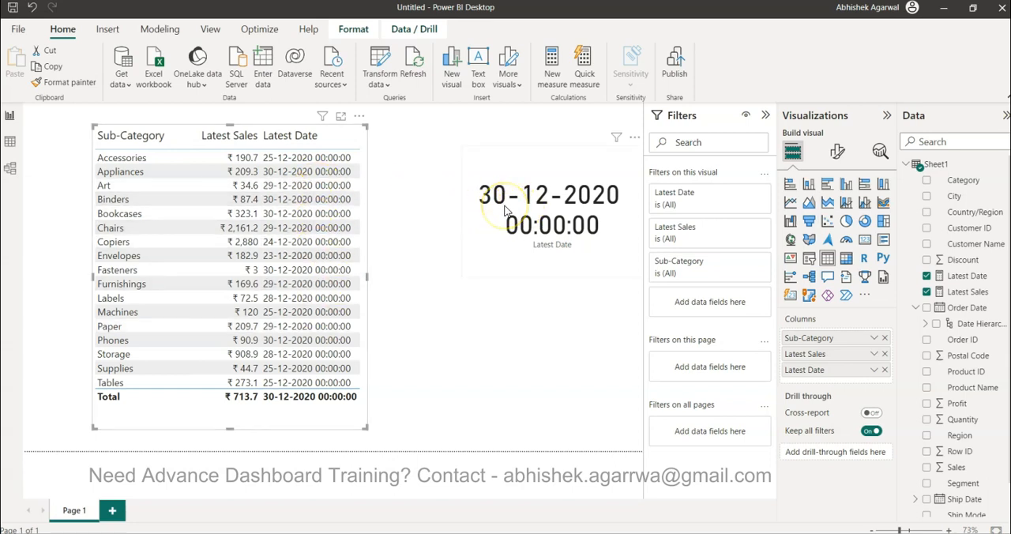
mouse_move(549, 370)
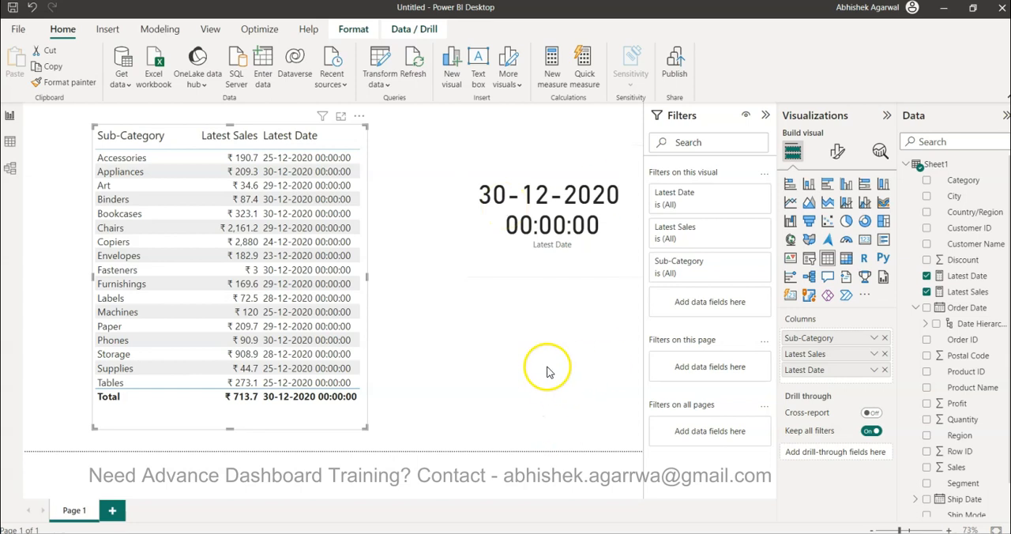
mouse_move(969, 276)
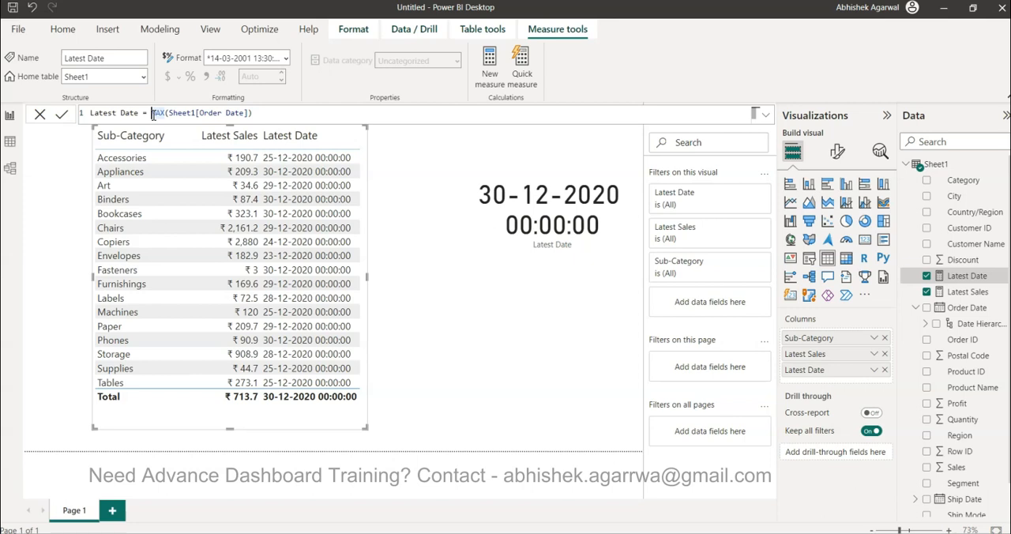
Rewrite Latest Date as =CALCULATE(MAX(Sheet1[Order Date]),ALL(Sheet1)).
type("Calculate(")
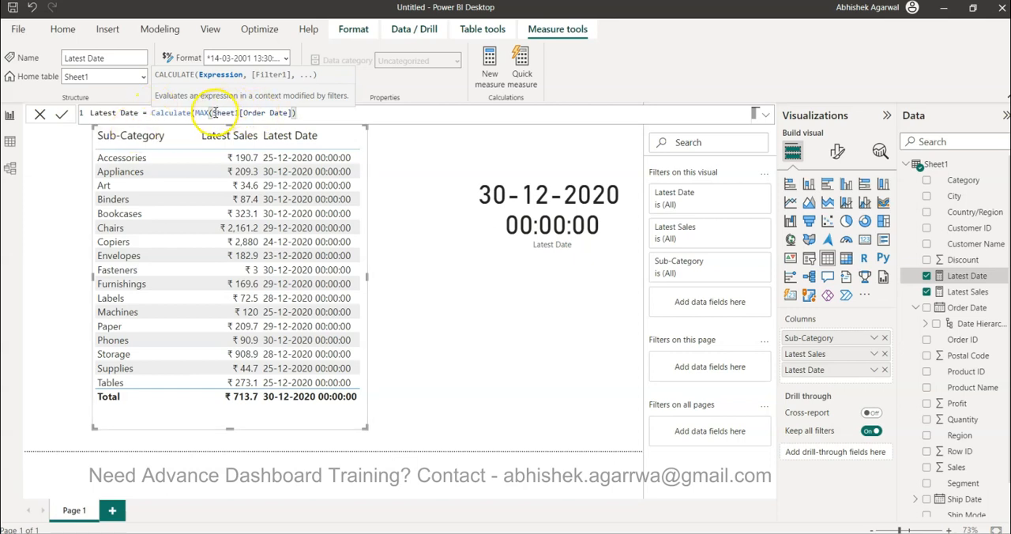
type(",ALL(Sheet1")
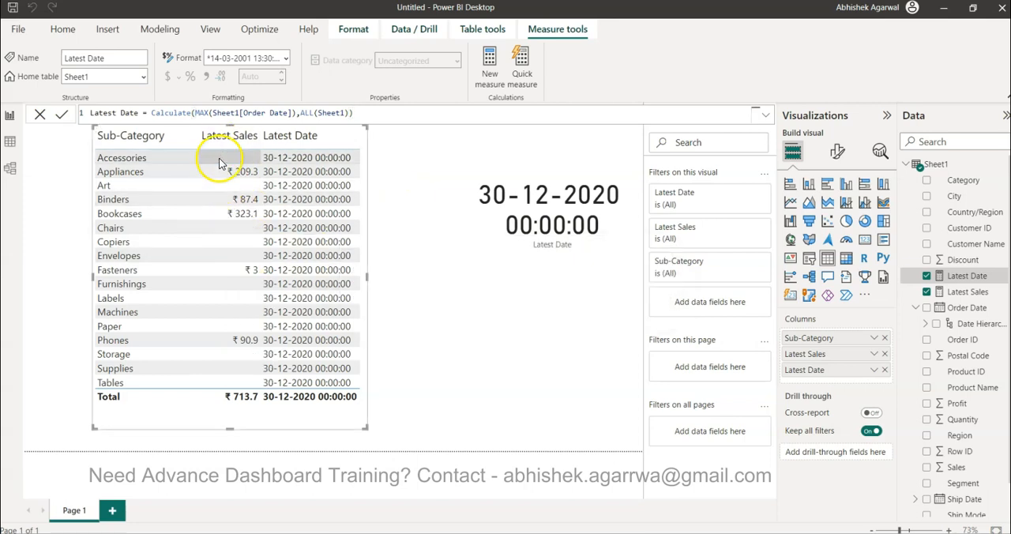
mouse_move(242, 172)
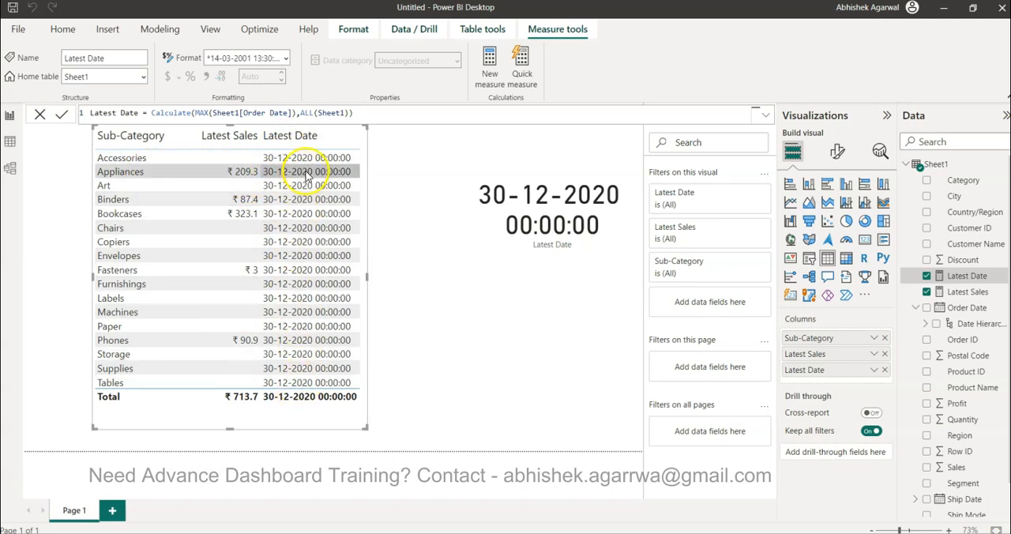
mouse_move(308, 383)
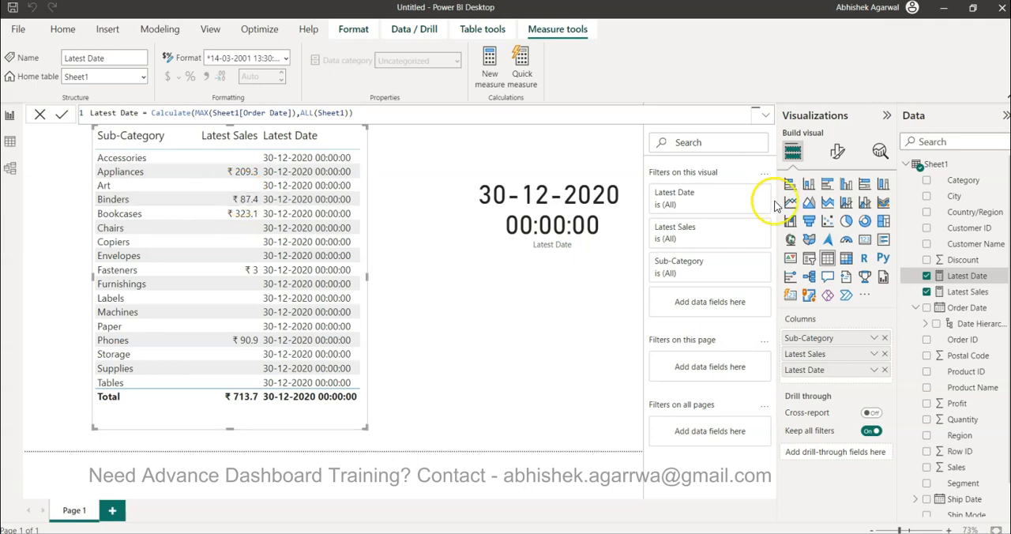
Turn on the table's title and enter 'Sales as of 30 December'.
left_click(837, 151)
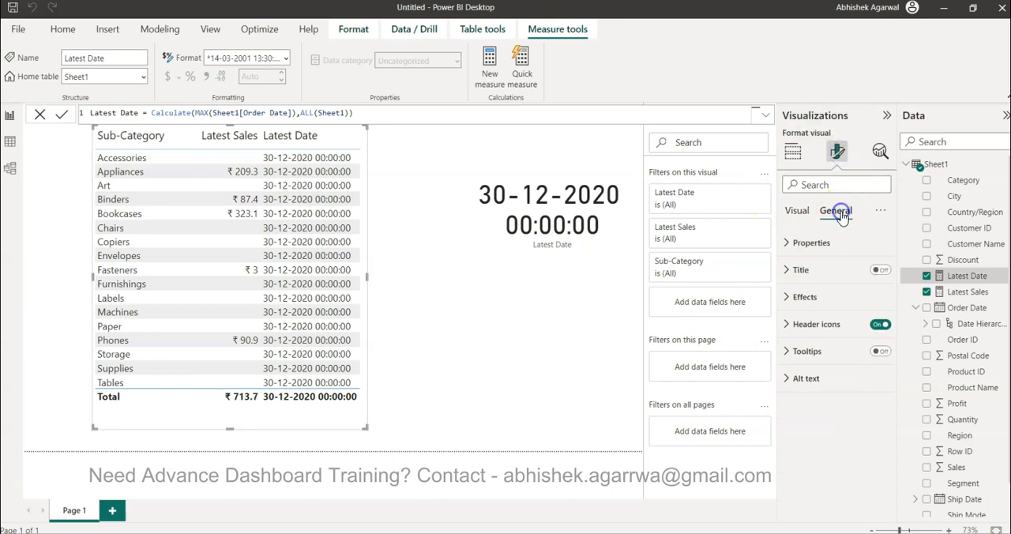
left_click(800, 269)
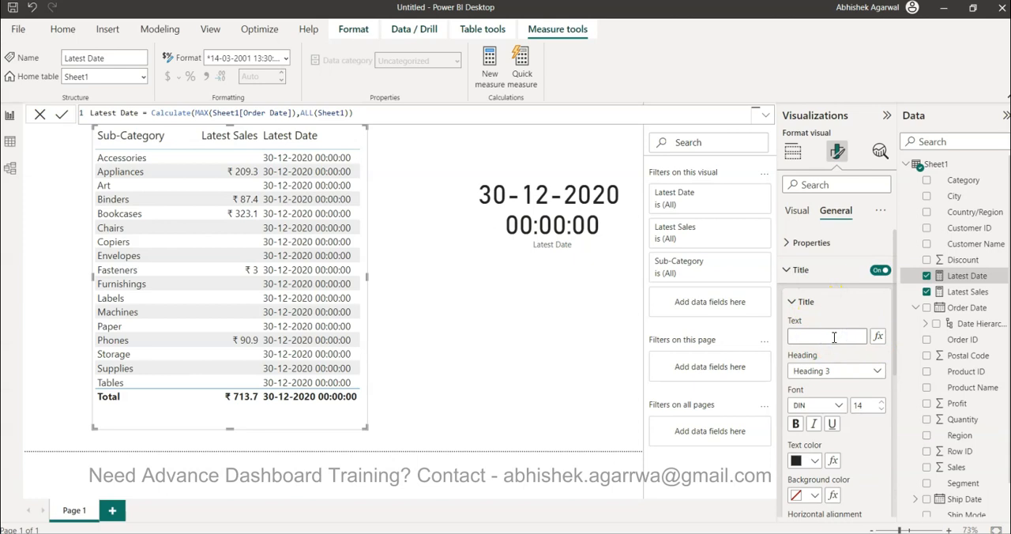
type("Sales")
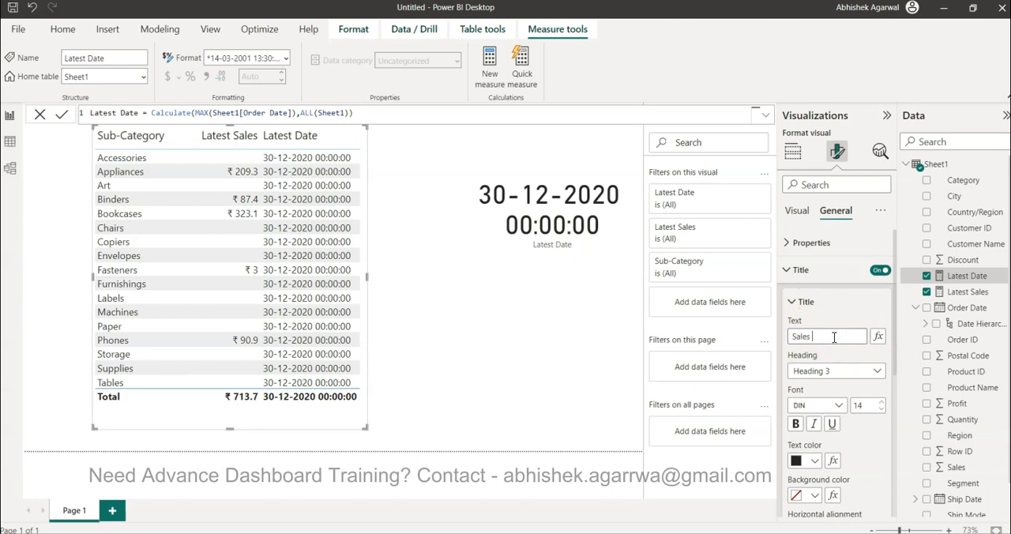
type("as of")
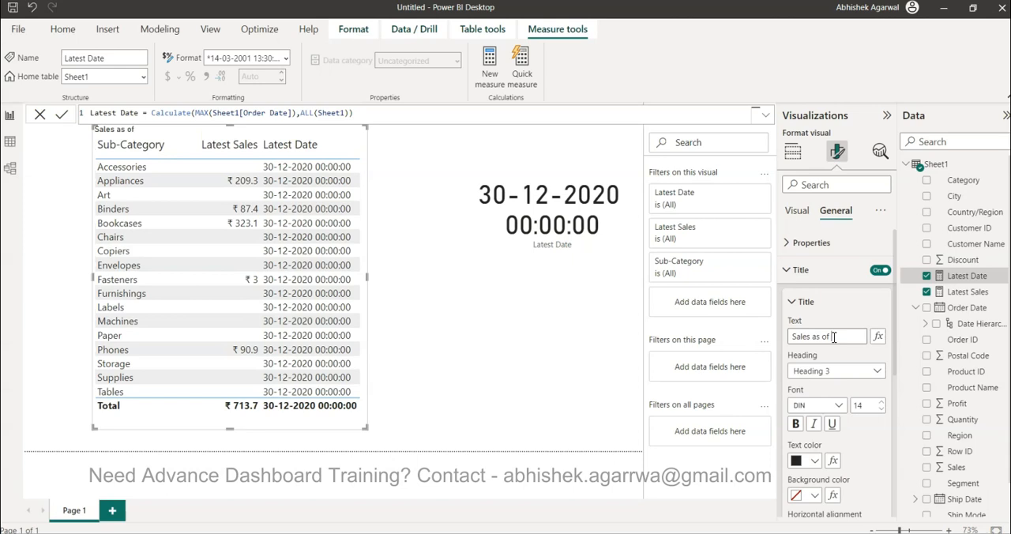
type("30 December")
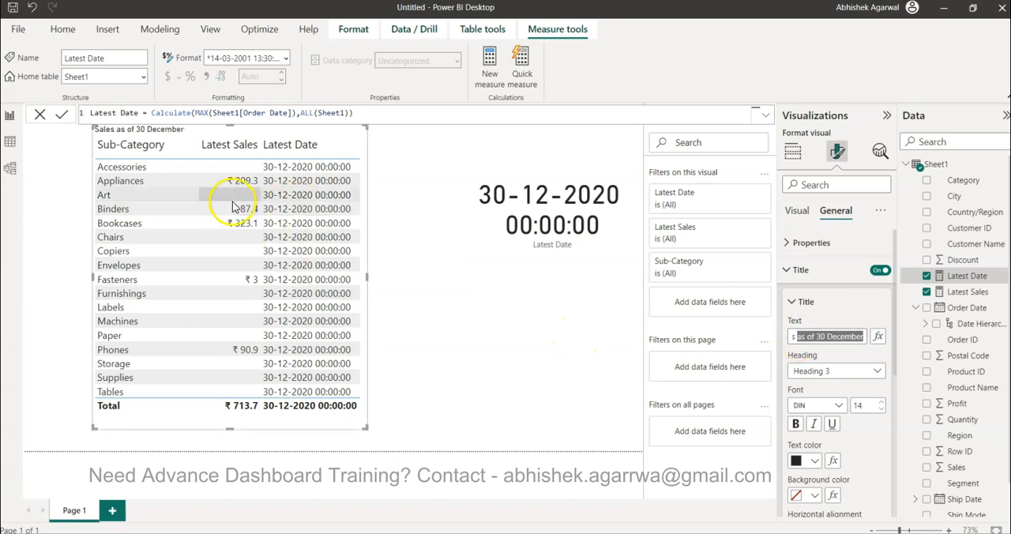
mouse_move(158, 131)
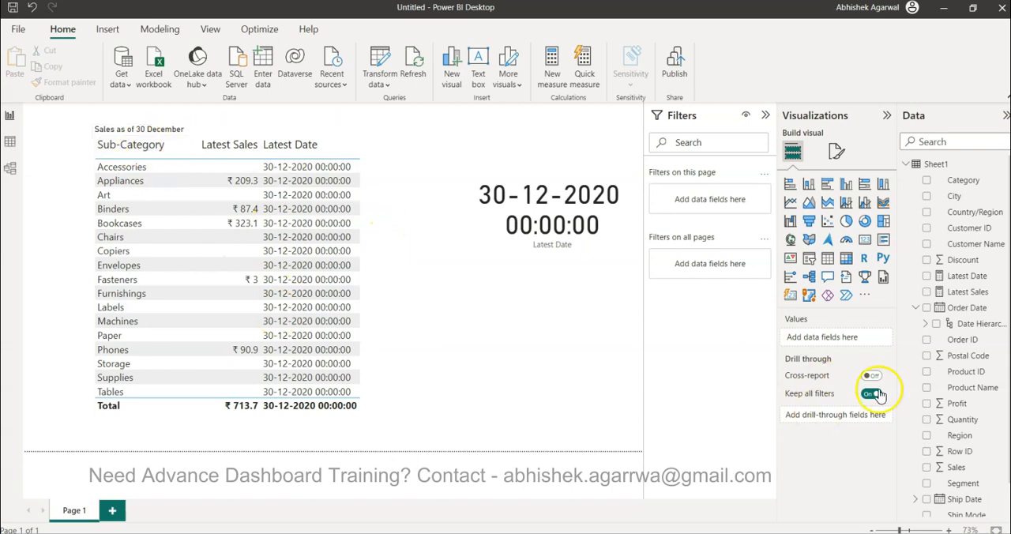
left_click(229, 316)
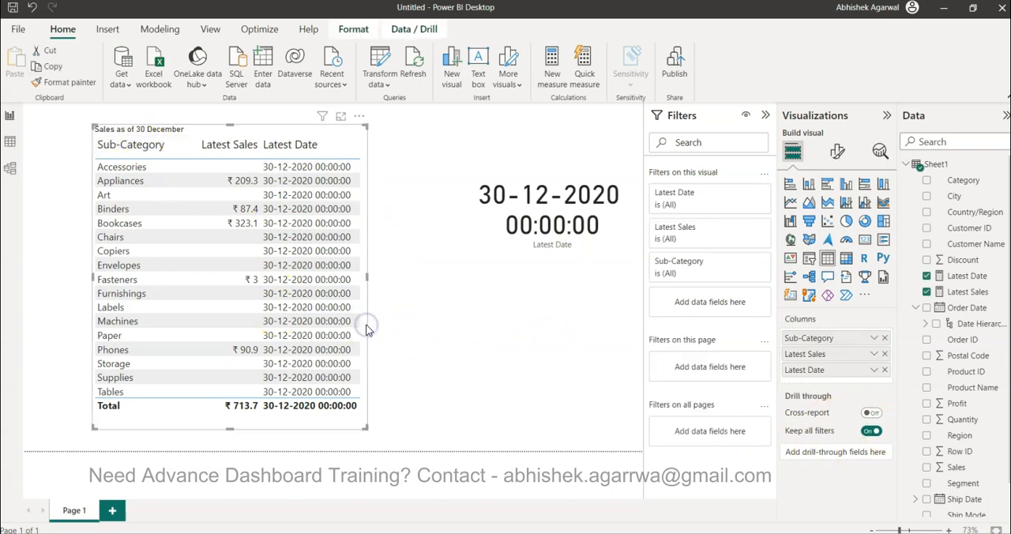
left_click(287, 195)
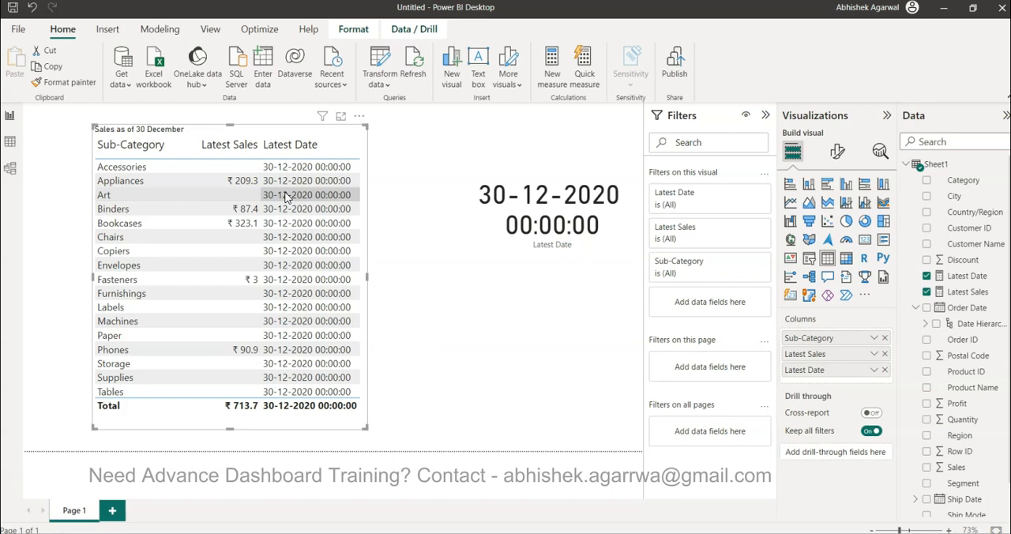
left_click(401, 229)
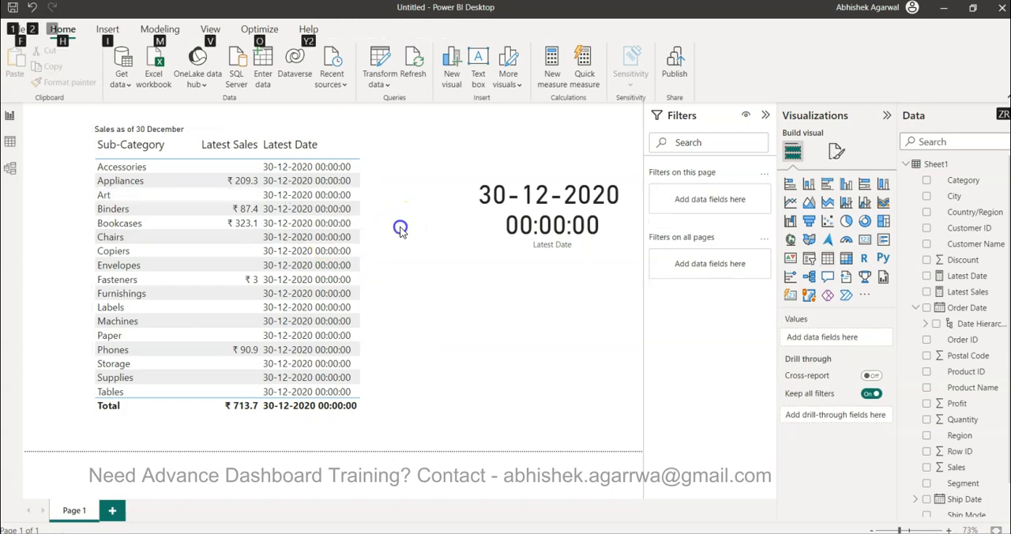
mouse_move(550, 296)
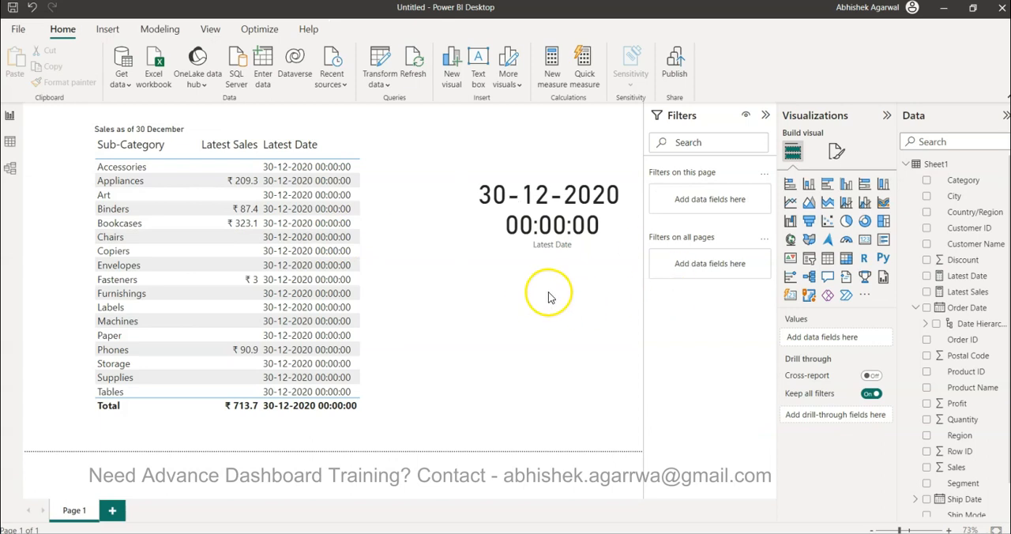
mouse_move(809, 259)
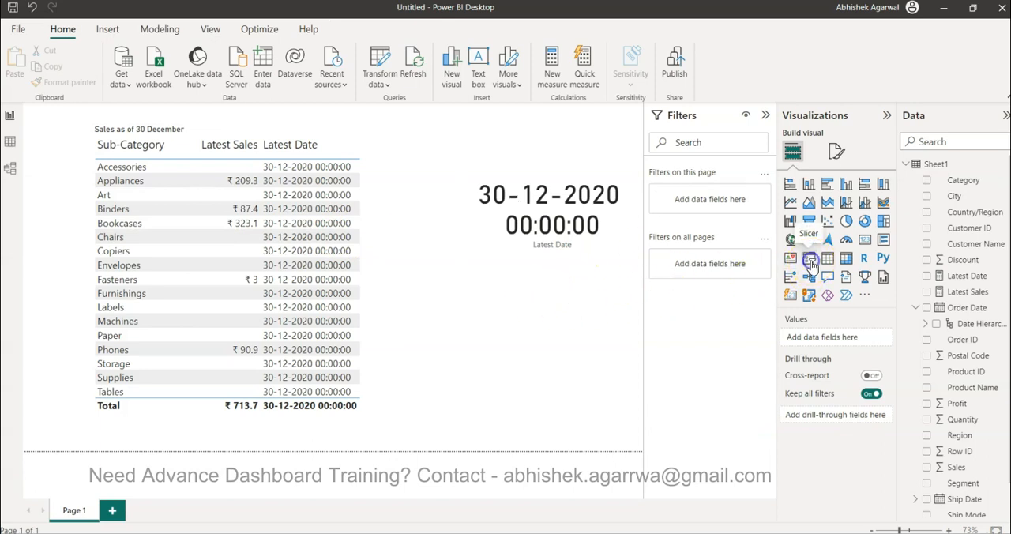
Add a Customer Name slicer and tick several customers, checking Latest Date stays 30-12-2020.
left_click(809, 258)
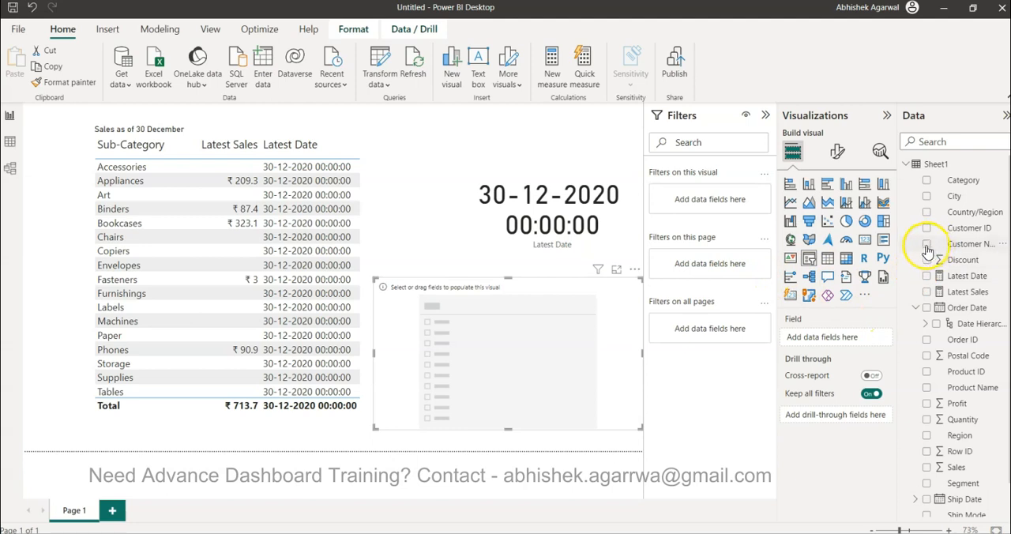
left_click(926, 244)
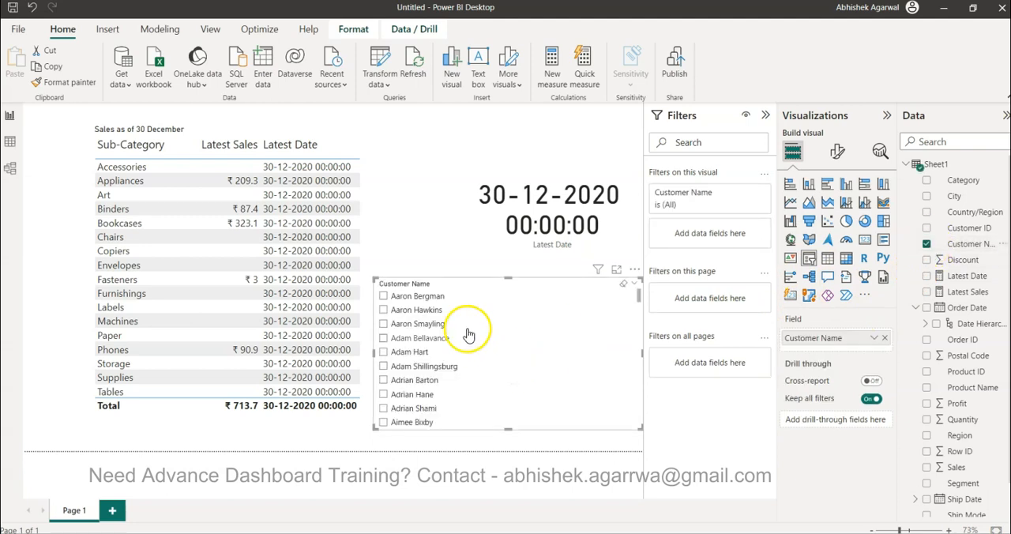
mouse_move(456, 351)
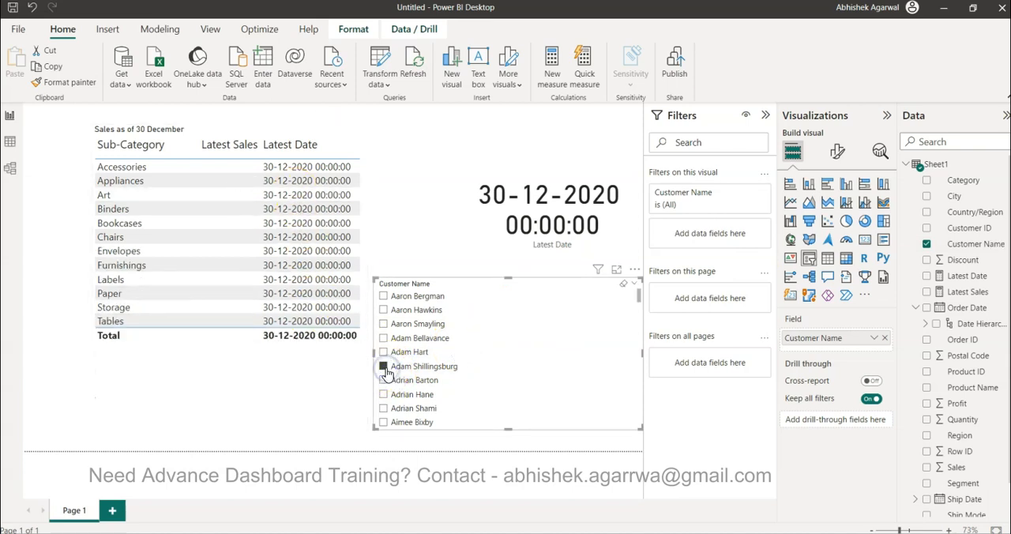
left_click(384, 366)
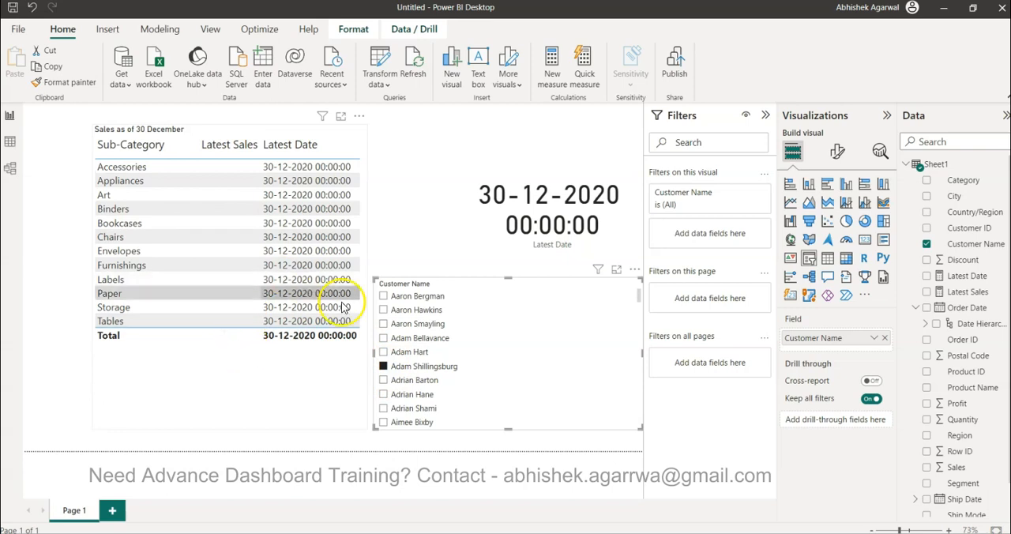
left_click(384, 366)
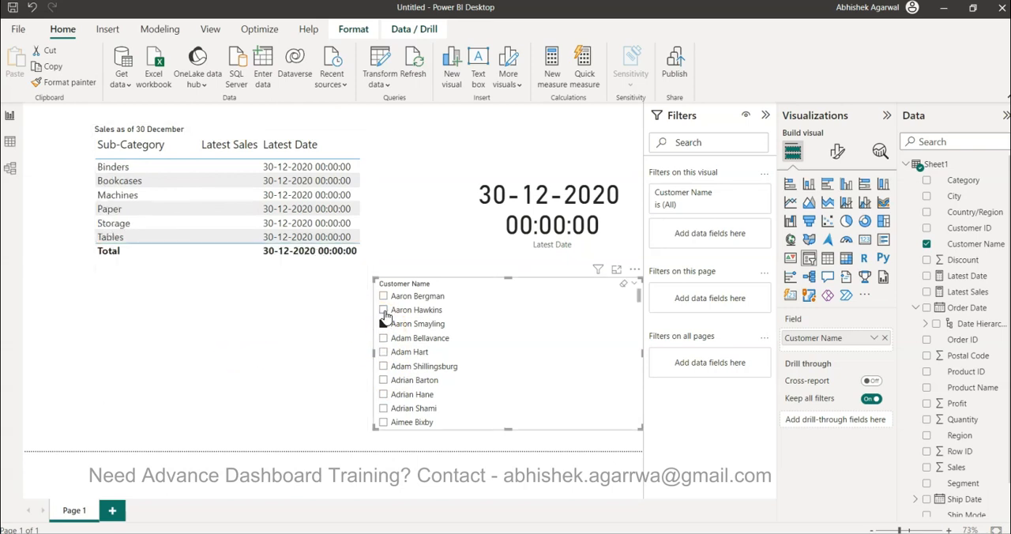
left_click(383, 295)
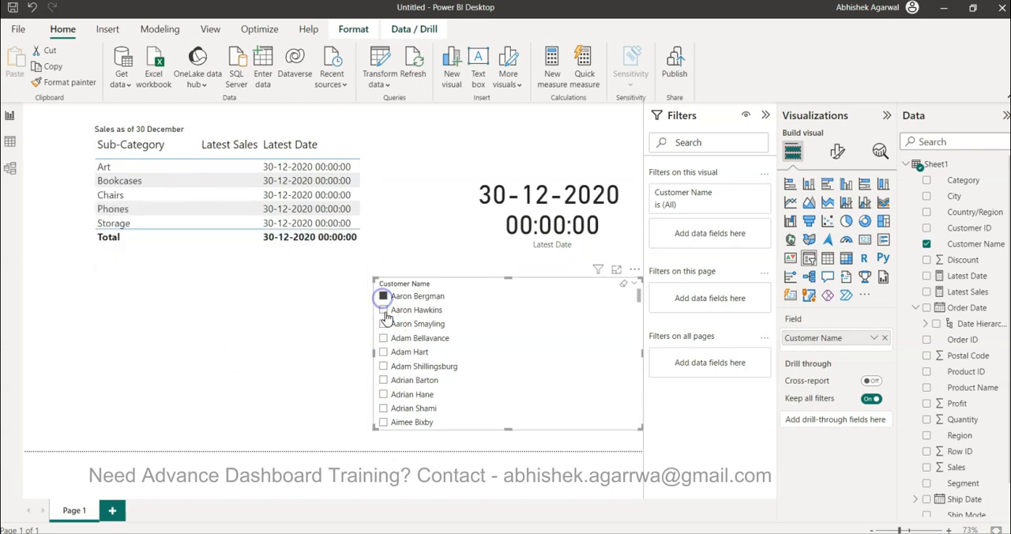
left_click(383, 296)
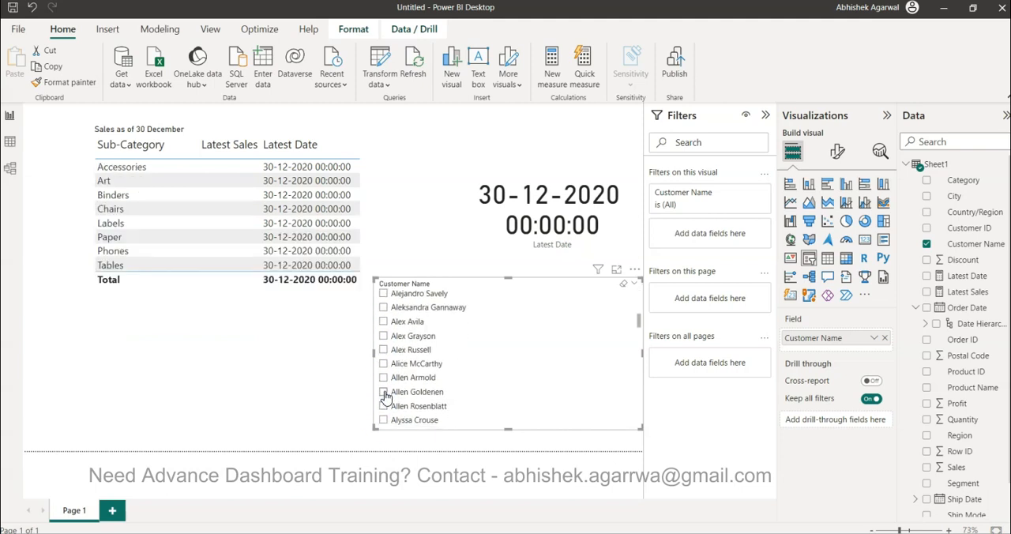
left_click(384, 405)
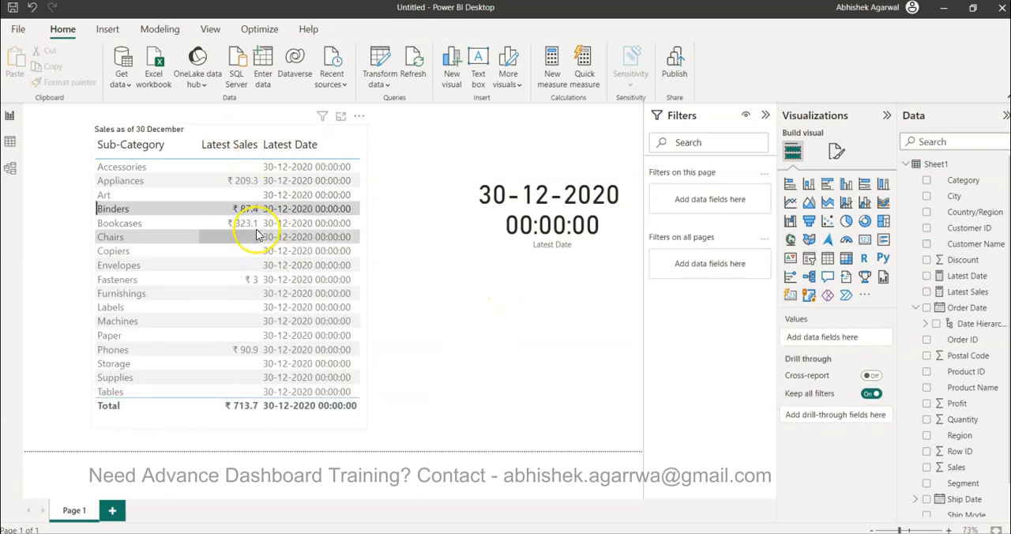
mouse_move(257, 237)
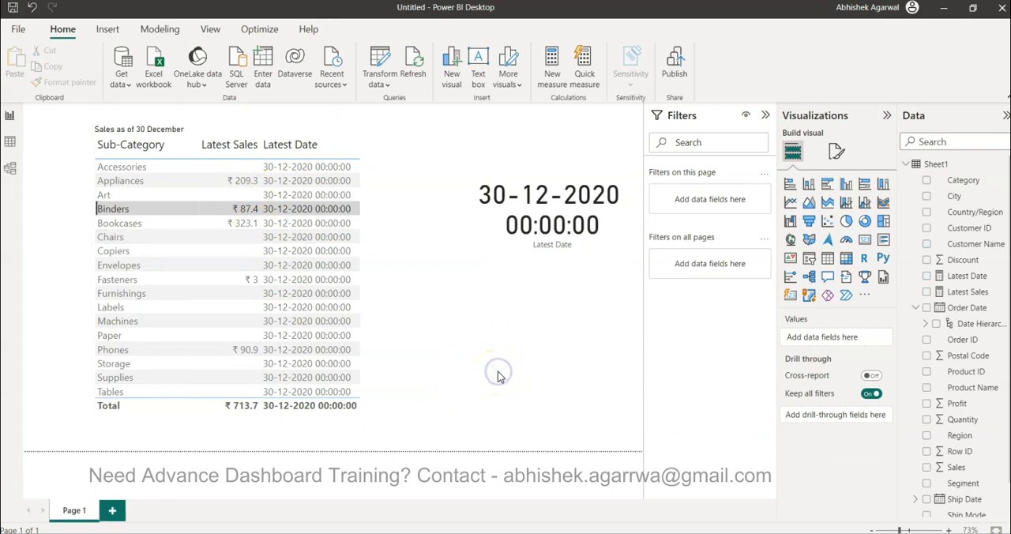
mouse_move(498, 377)
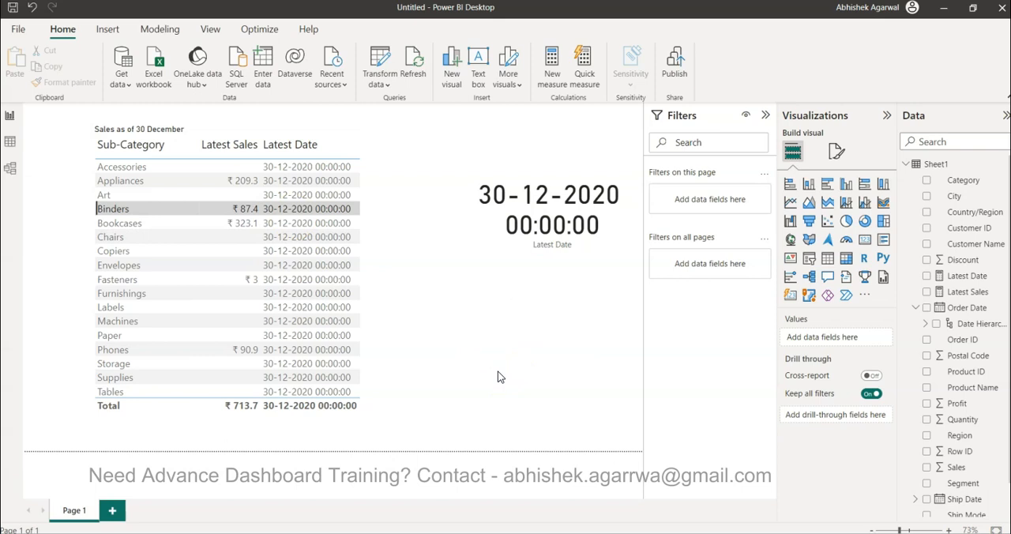
mouse_move(387, 211)
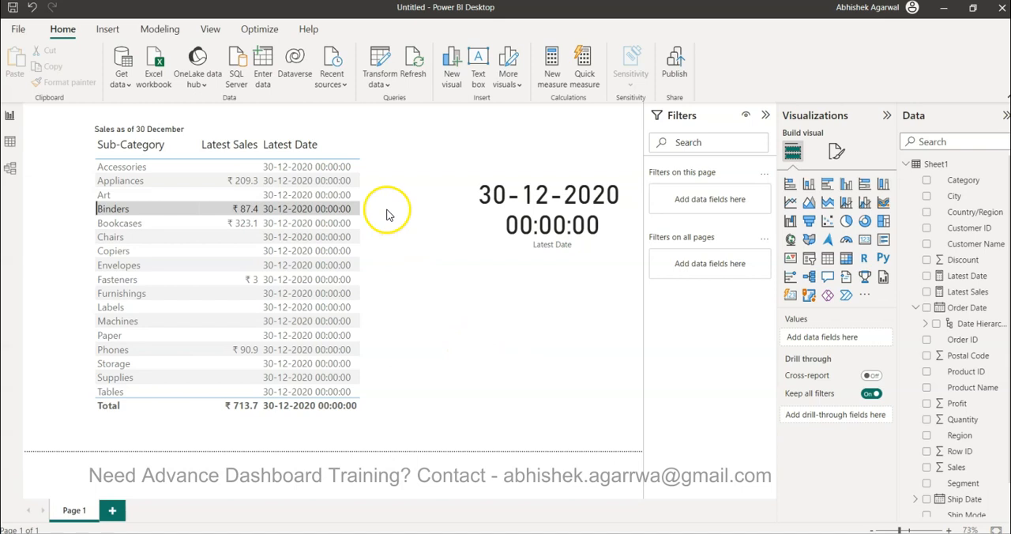